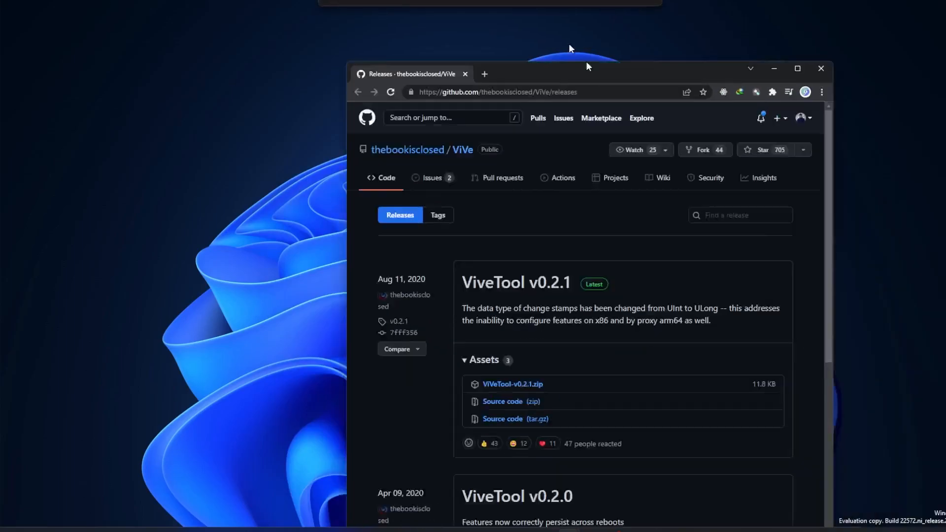
Maximize the ViVe GitHub releases page and download the ViVeTool-v0.2.1.zip asset
click(796, 68)
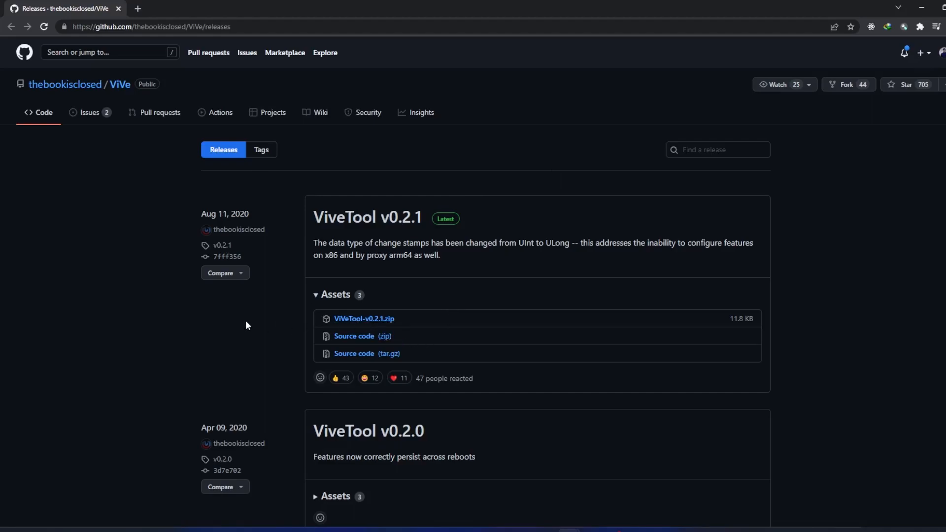
mouse_move(363, 319)
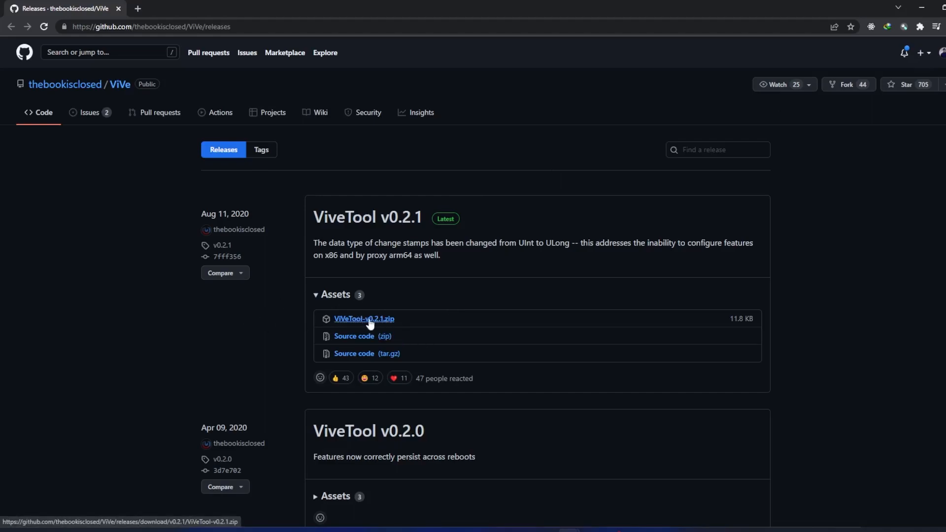
click(364, 319)
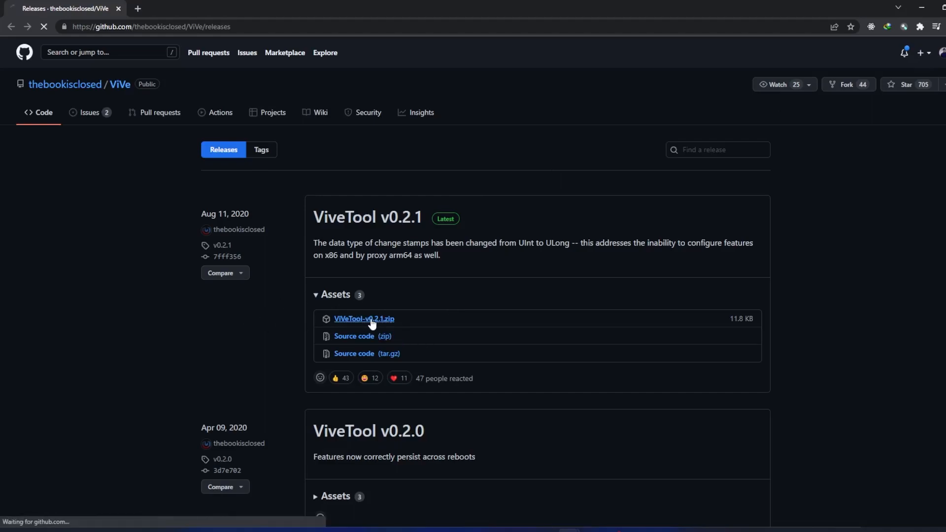
click(363, 318)
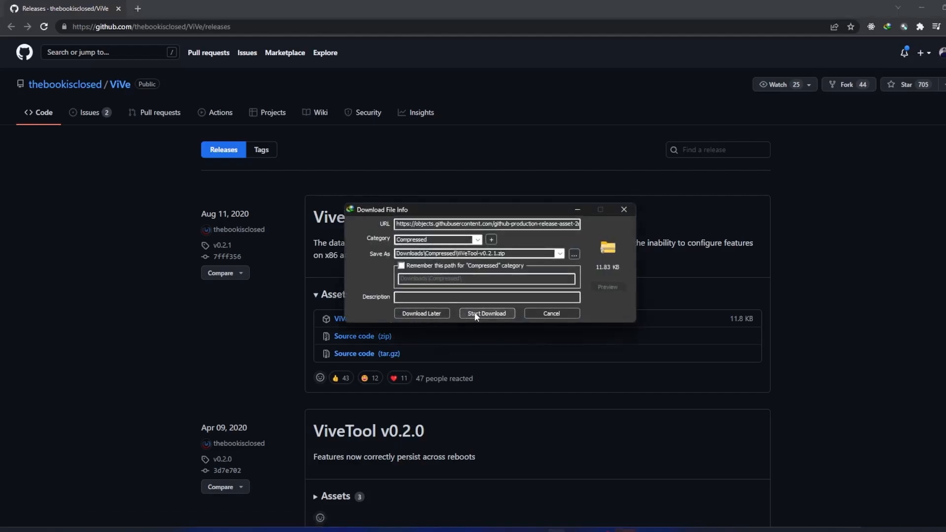
click(486, 313)
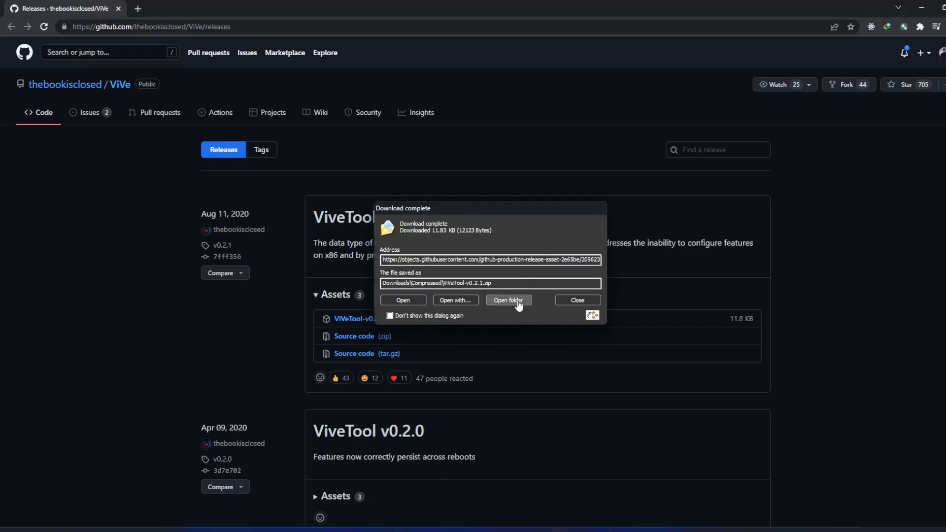
Move the downloaded ViVeTool-v0.2.1.zip from Downloads to Local Disk (C:)
click(508, 300)
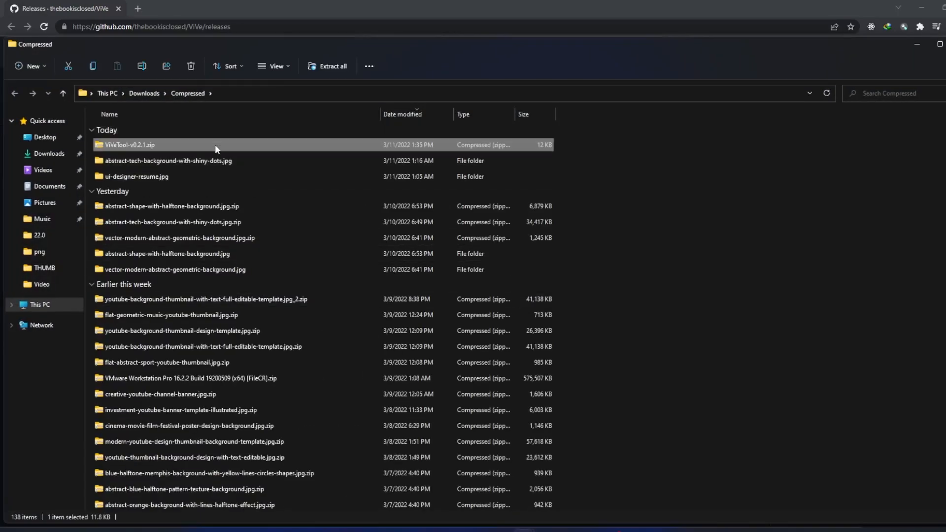
right_click(129, 145)
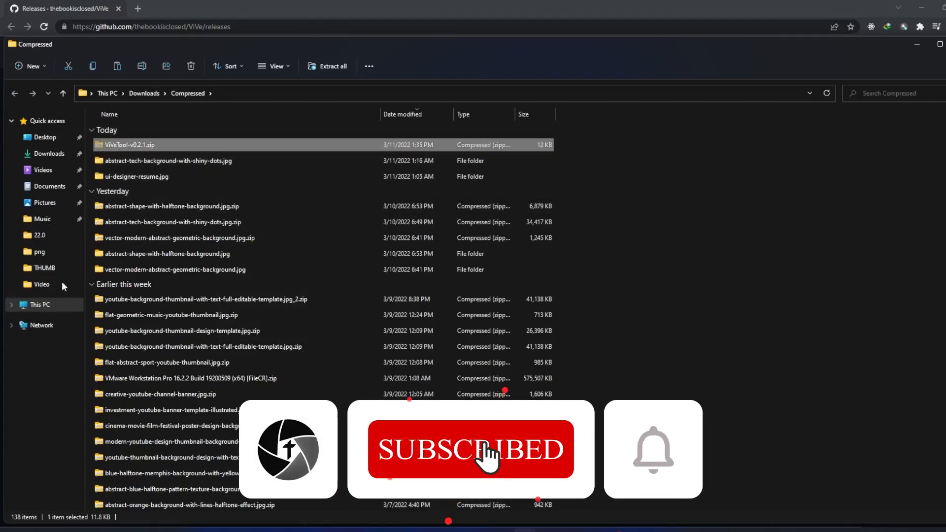
click(39, 305)
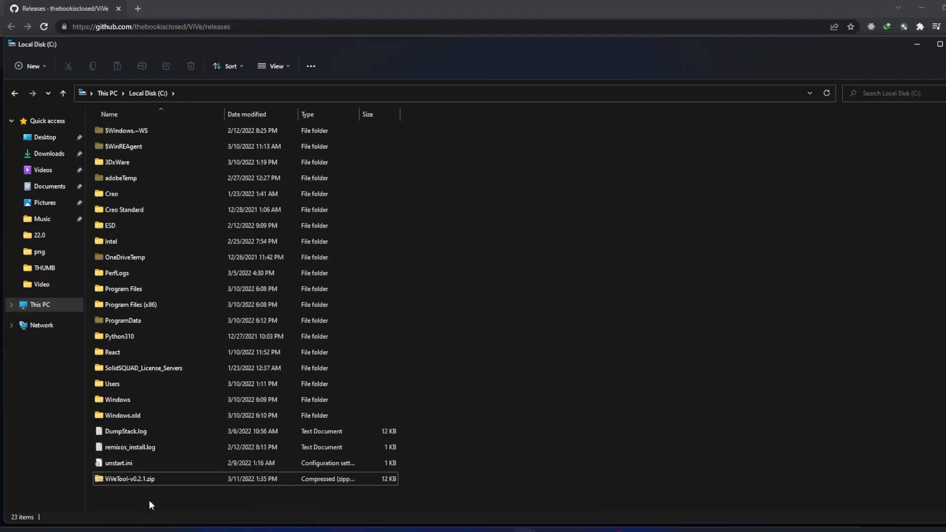
Extract the zip on C: with 7-Zip into a ViVeTool-v0.2.1 folder
right_click(130, 479)
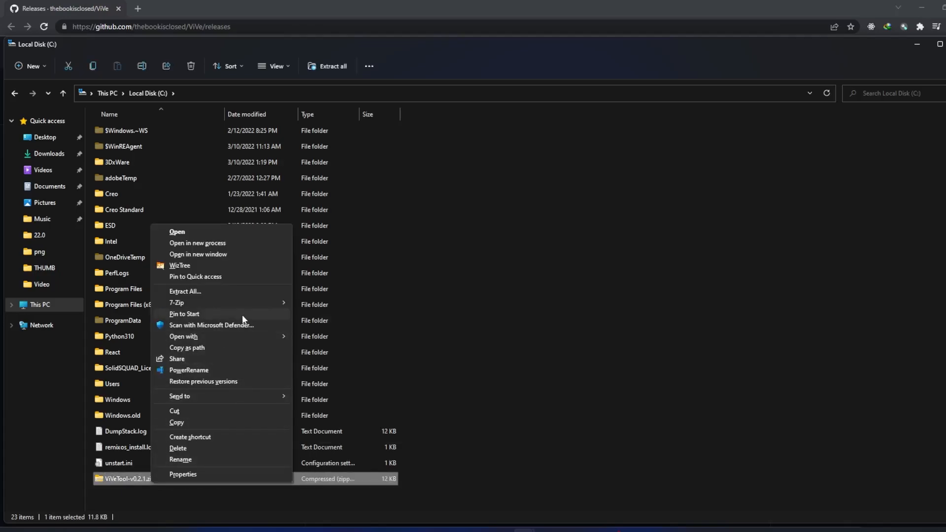
click(185, 291)
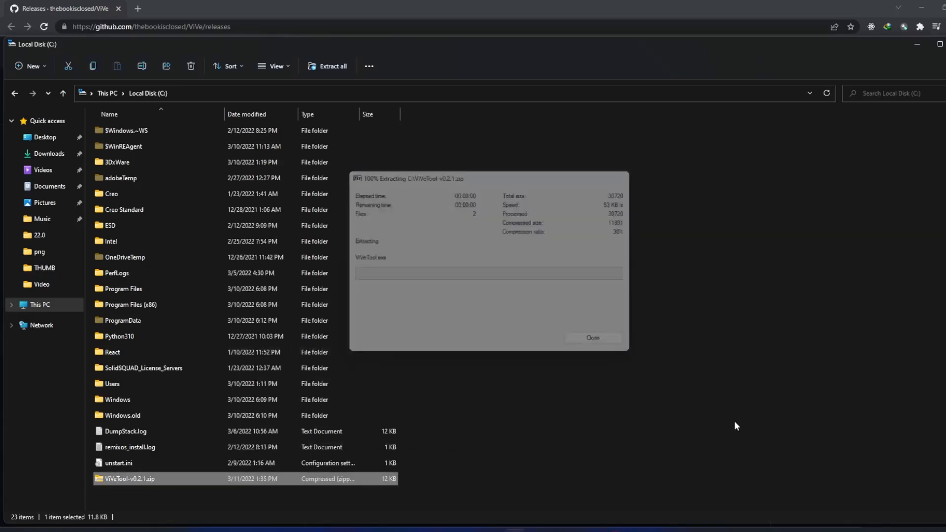
click(592, 338)
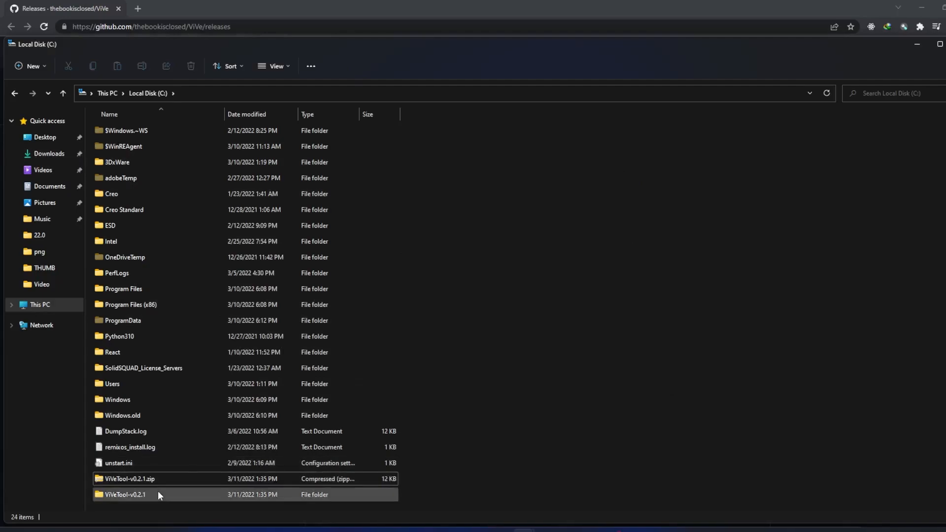
Rename the extracted ViVeTool-v0.2.1 folder at the root of C: to 'vive'
double_click(124, 494)
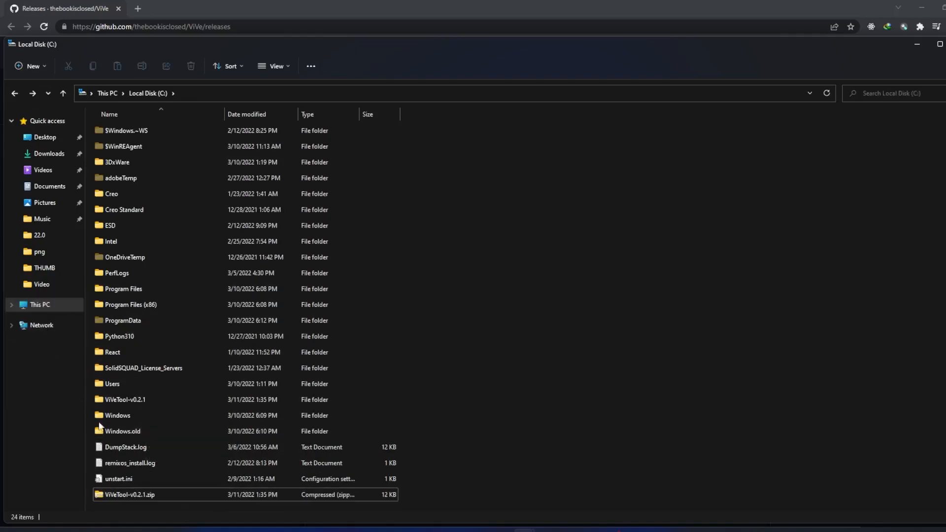
click(110, 225)
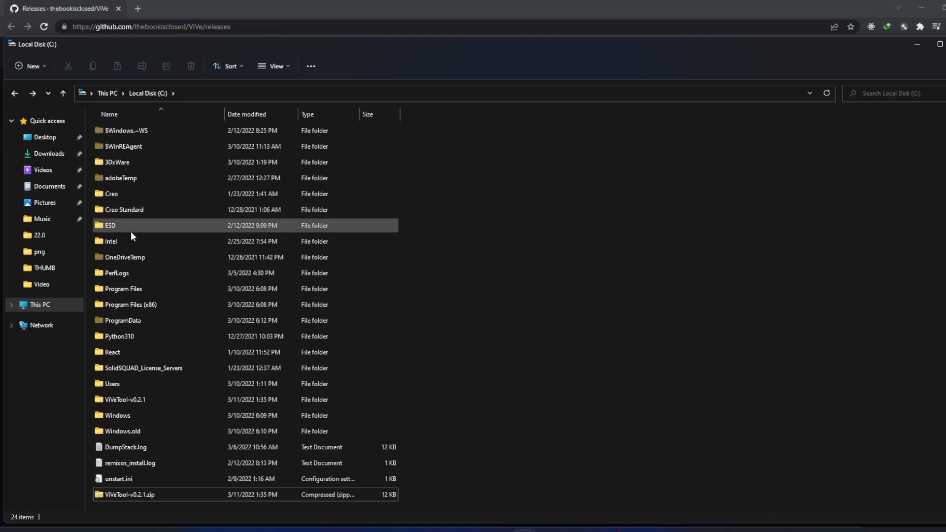
click(124, 399)
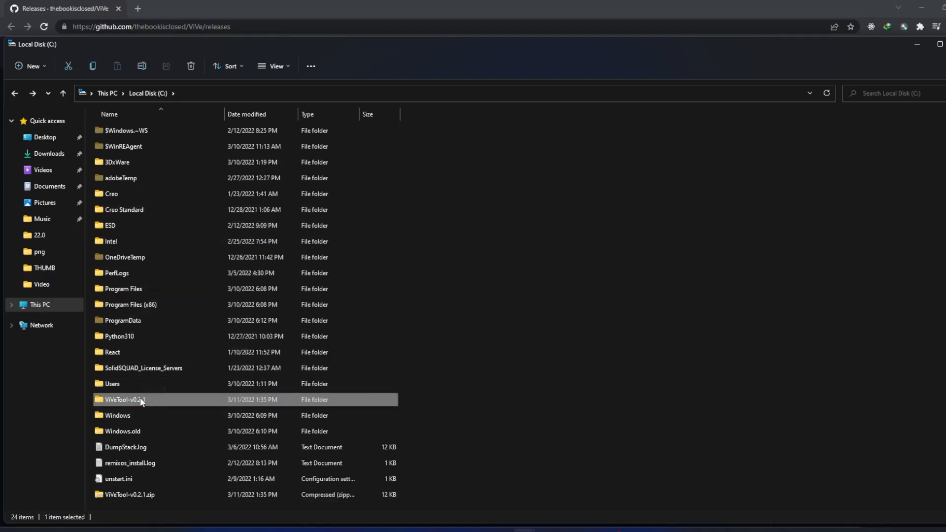
right_click(123, 400)
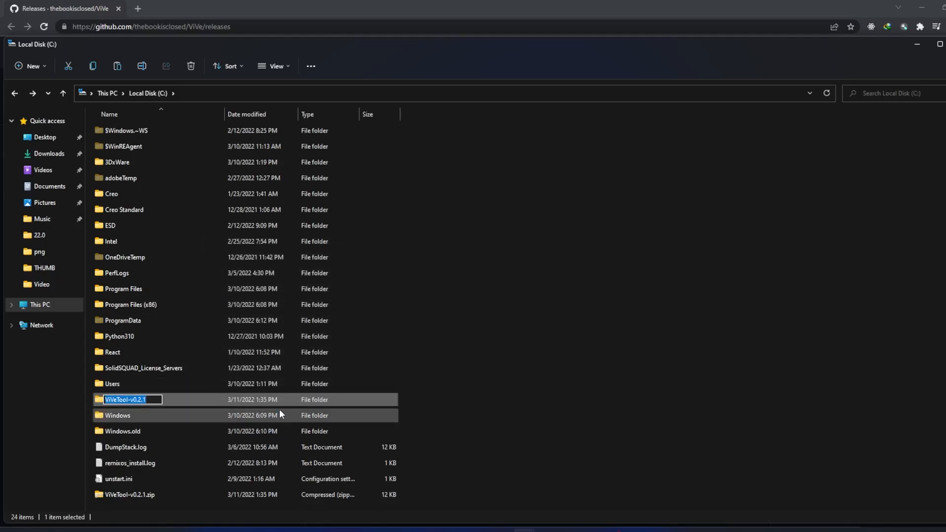
text(vive)
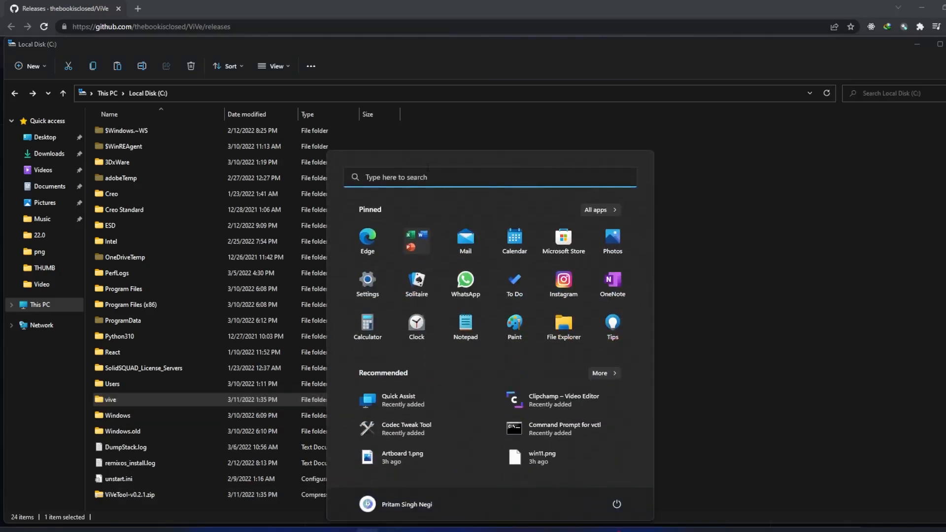
Search the Start menu for 'cmd' and launch Command Prompt as administrator
click(489, 177)
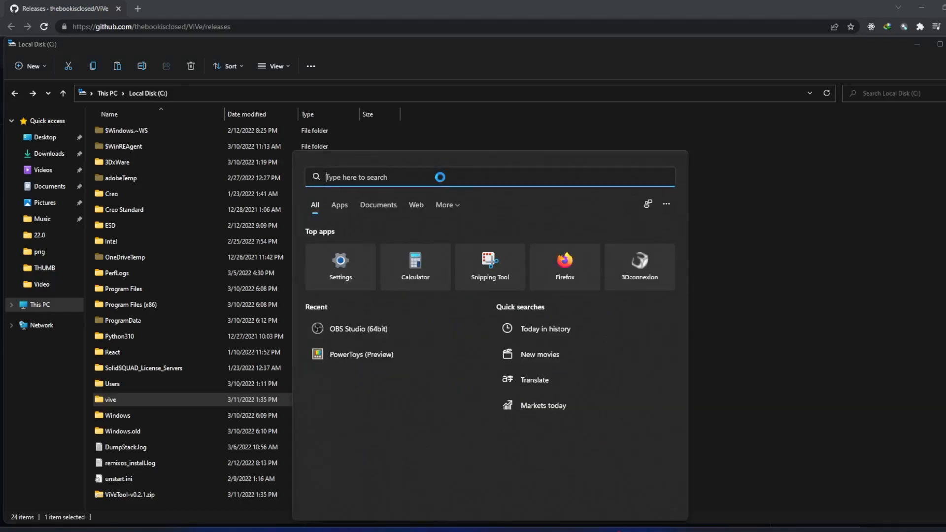
text(cmd)
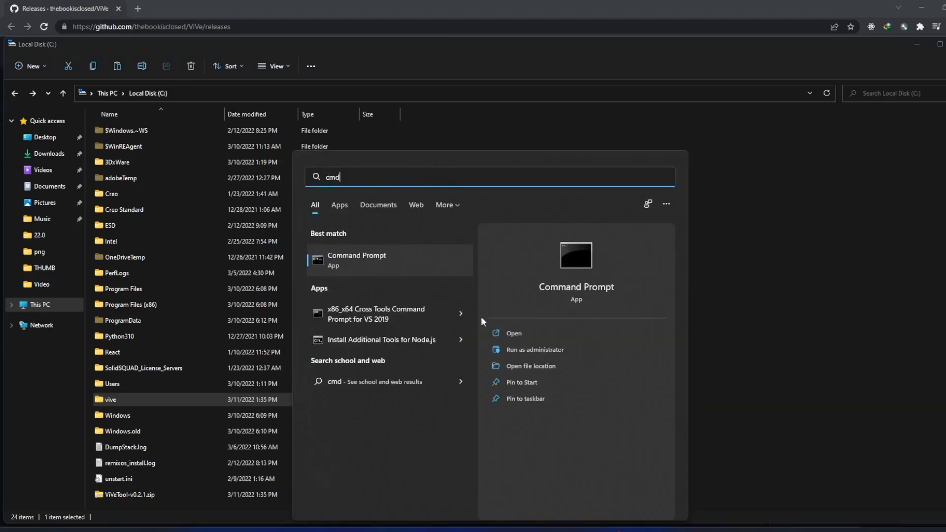
click(533, 349)
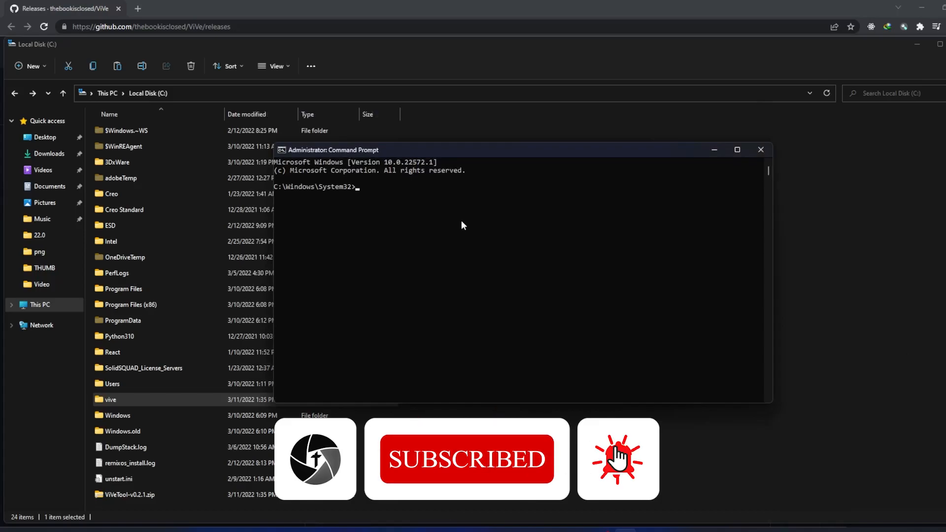
Move to the drive root with cd\, then into C:\vive with cd vive
text(cd\)
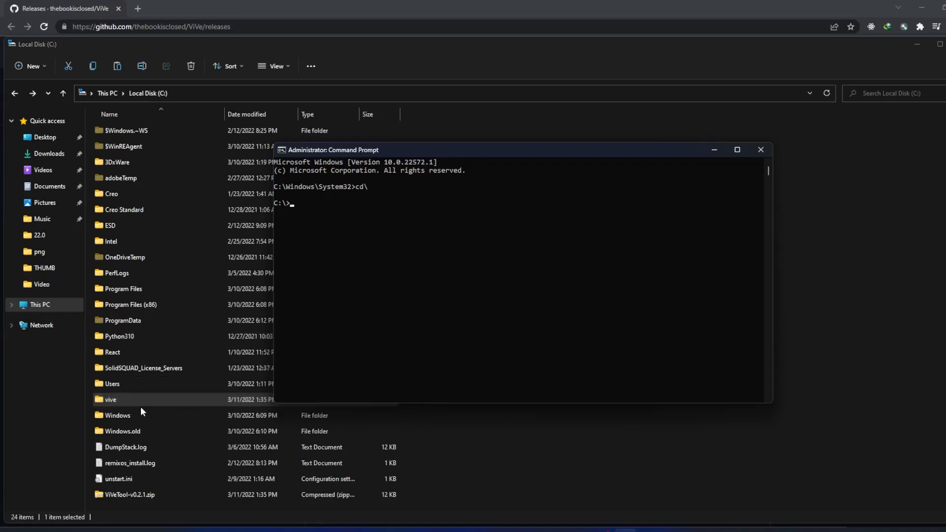
mouse_move(397, 229)
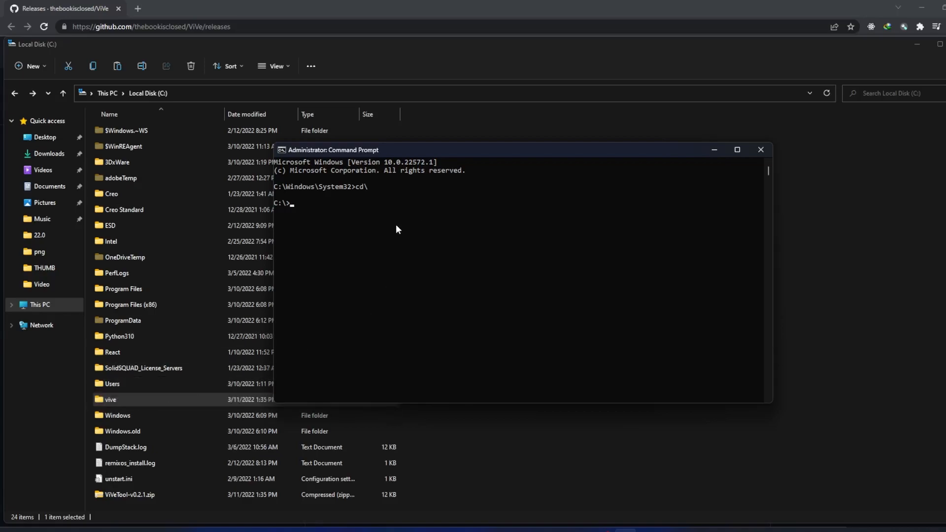
text(cd)
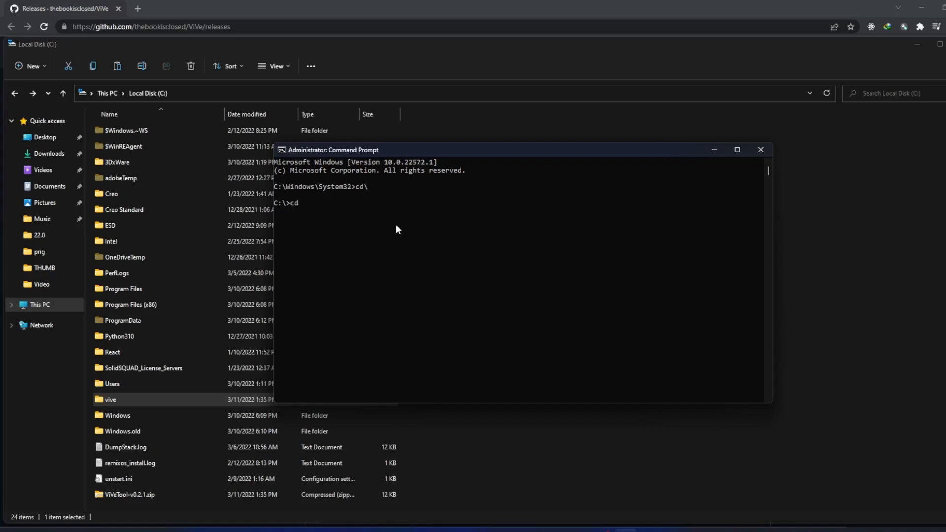
text(vive)
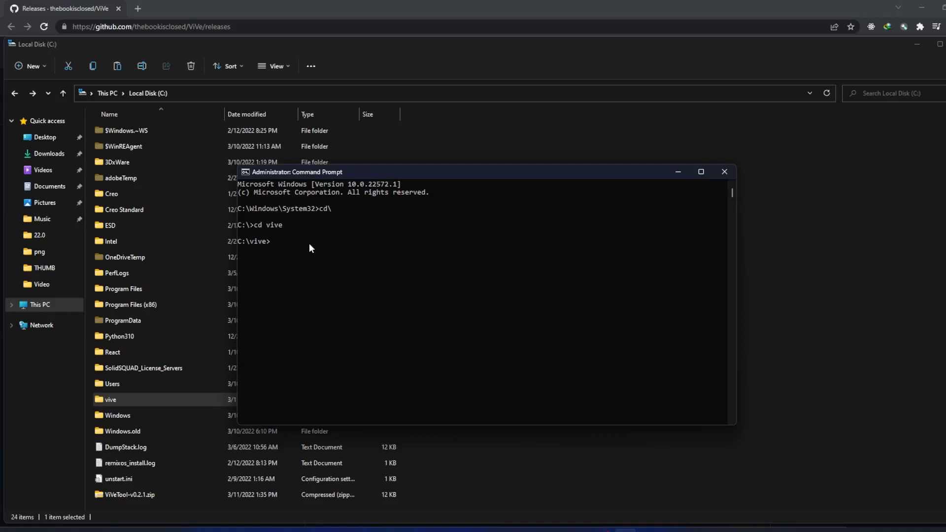
Run 'vivetool addconfig 34370472 2' to enable the File Explorer tabs feature
text(v)
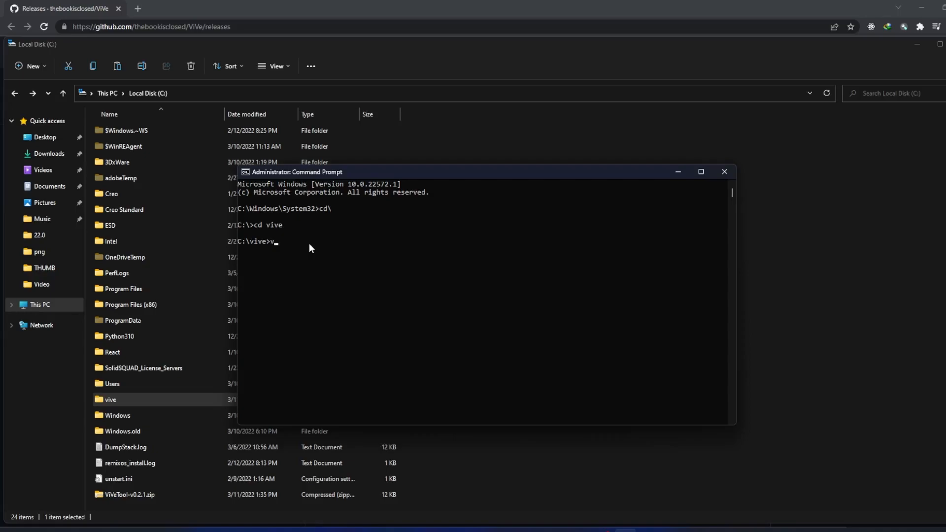
text(ivet)
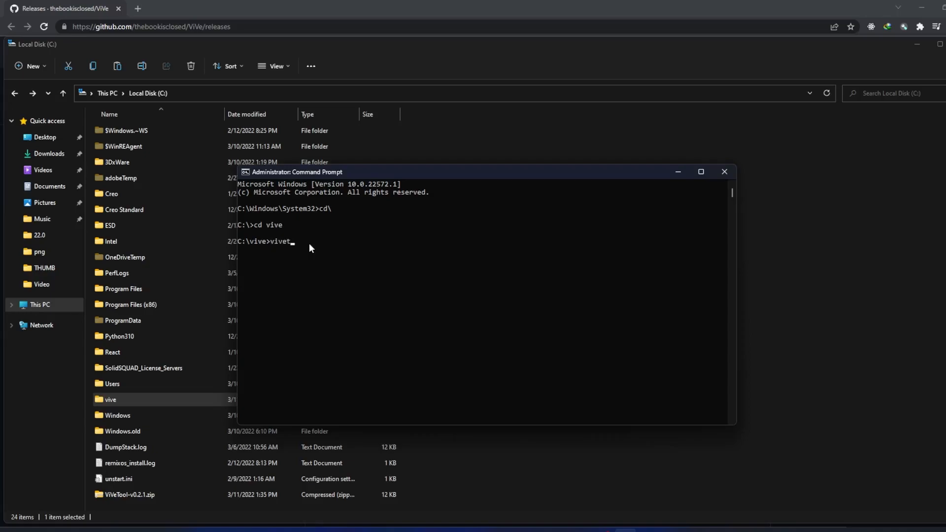
text(ool)
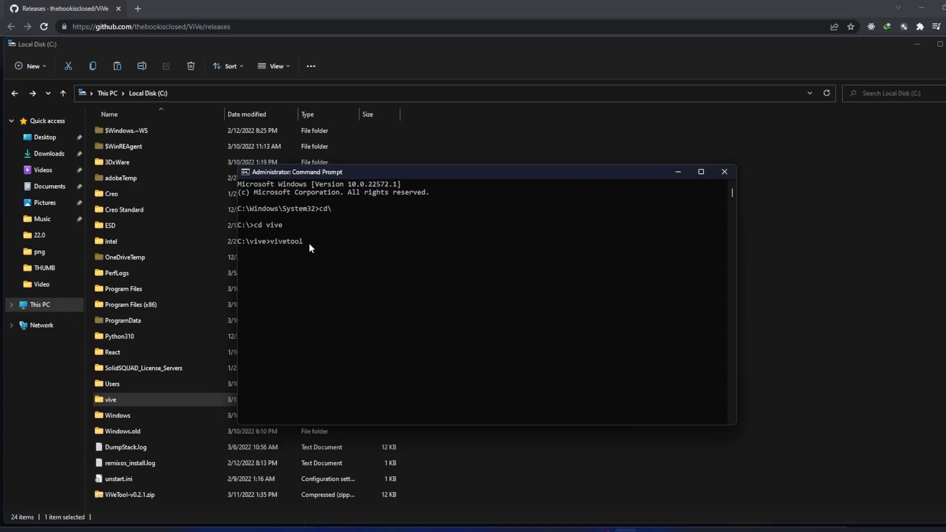
text(addconfi)
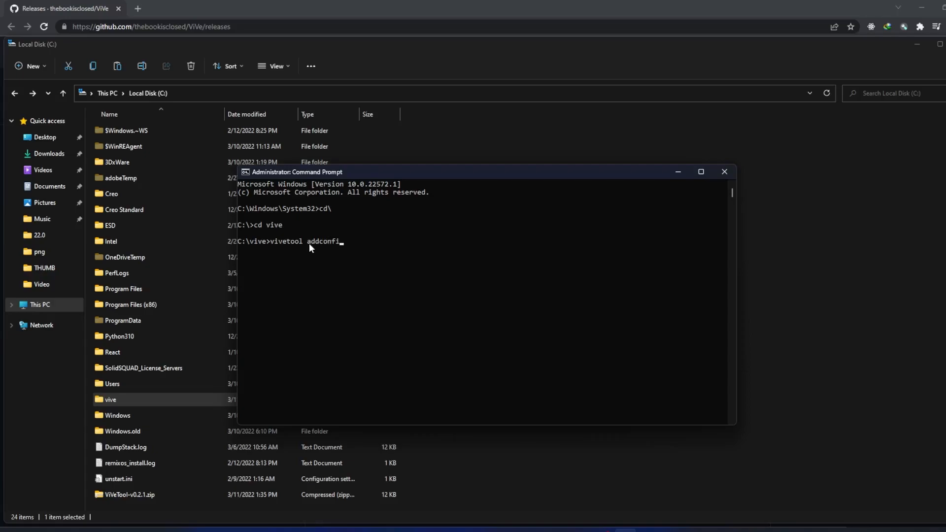
text(g)
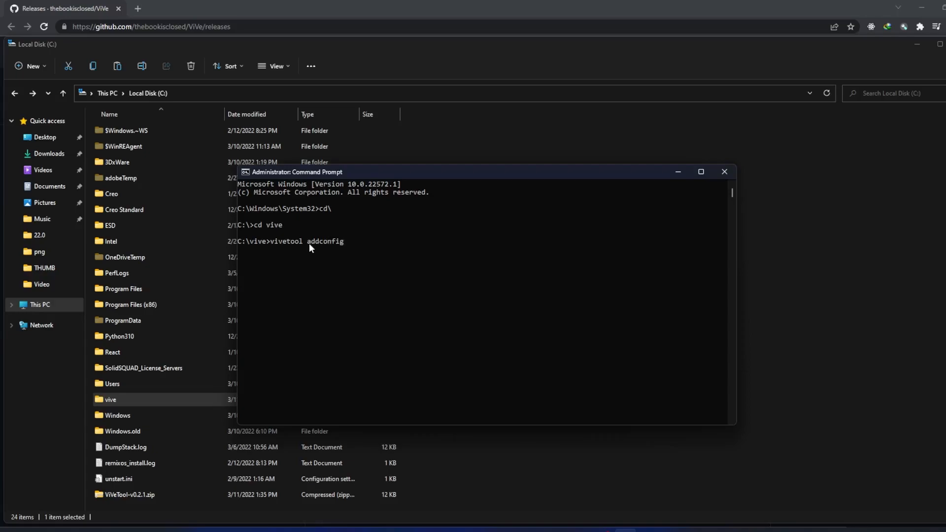
text(34)
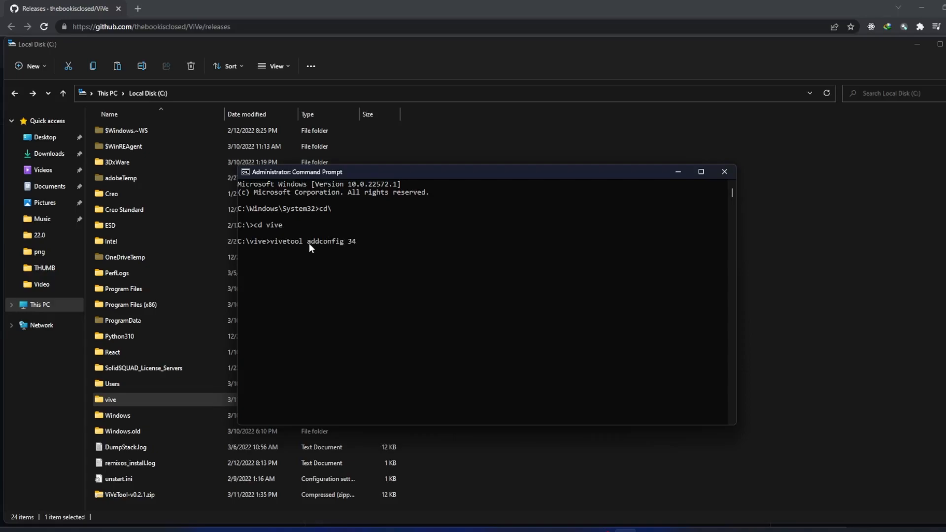
text(3)
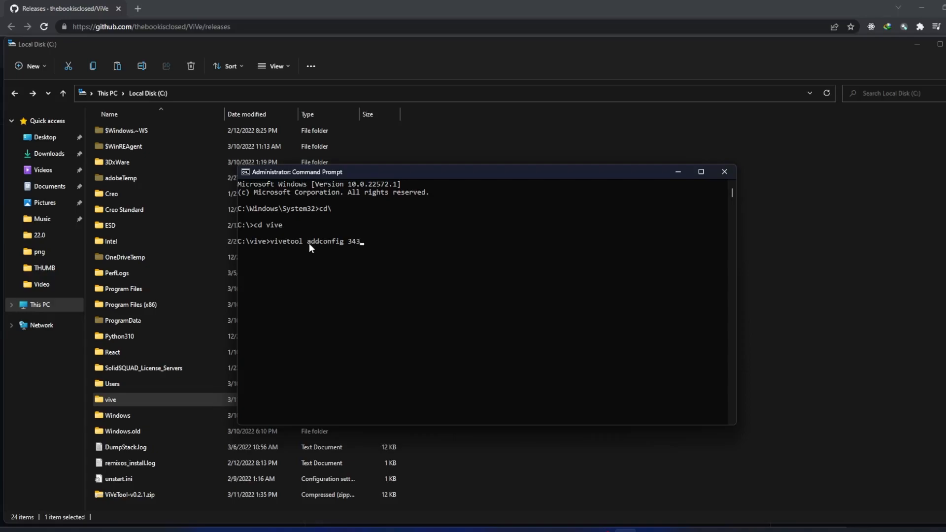
text(70)
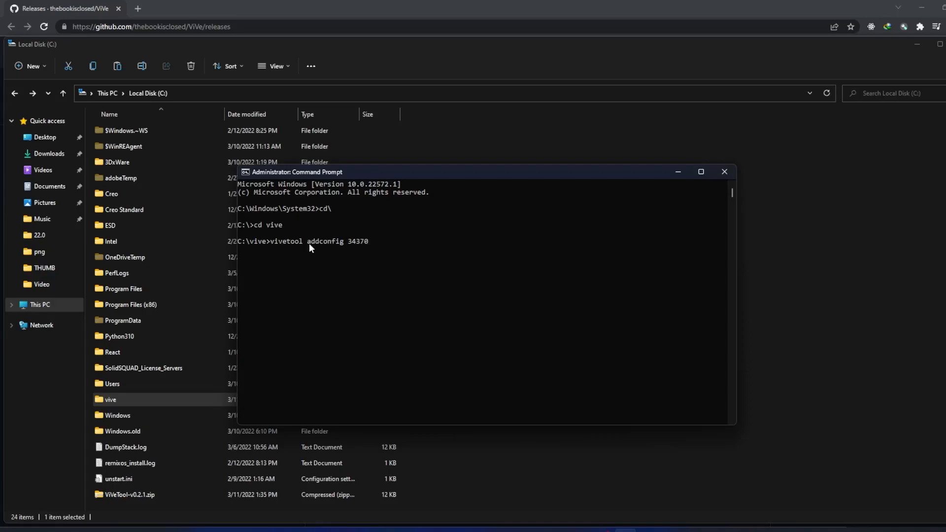
text(472 2)
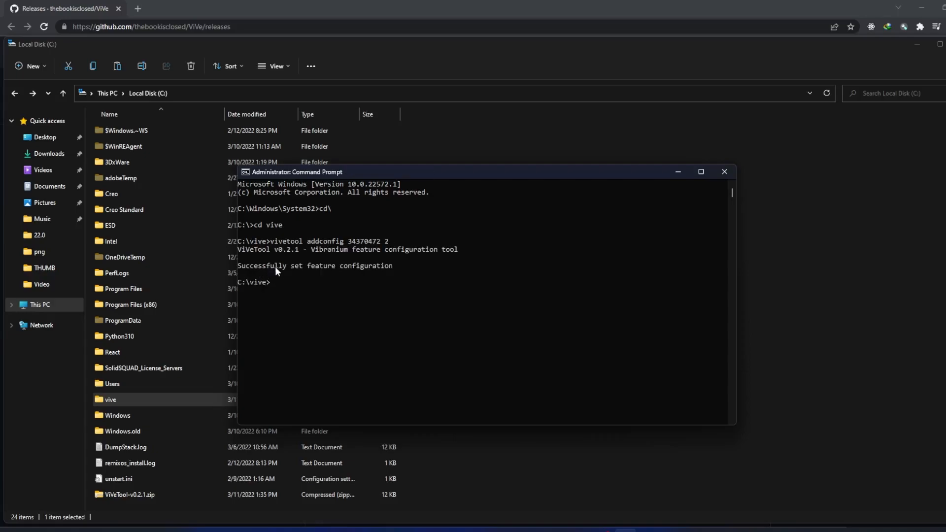
mouse_move(386, 278)
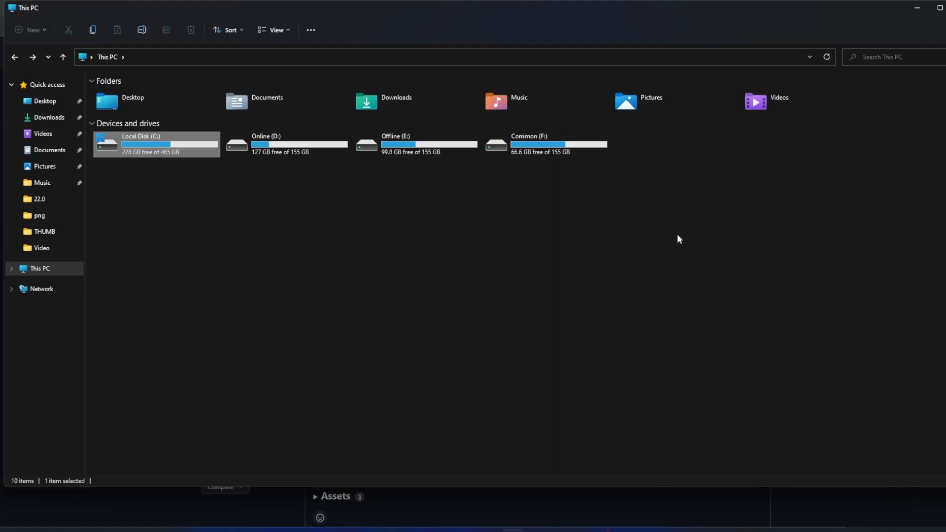
mouse_move(617, 361)
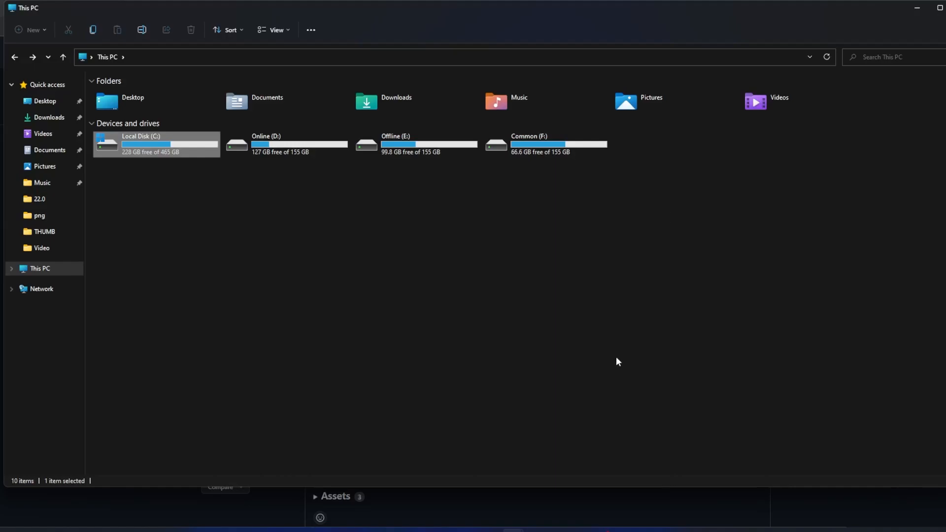
mouse_move(601, 520)
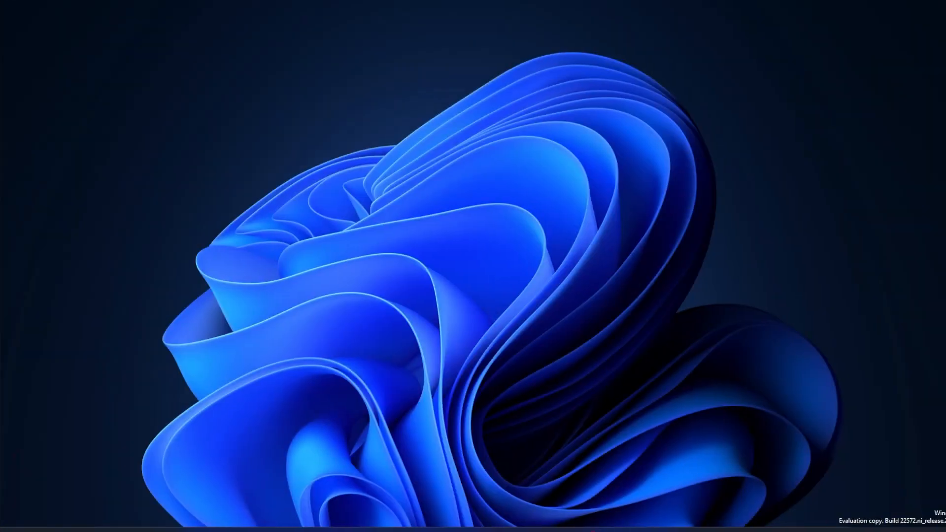
mouse_move(581, 492)
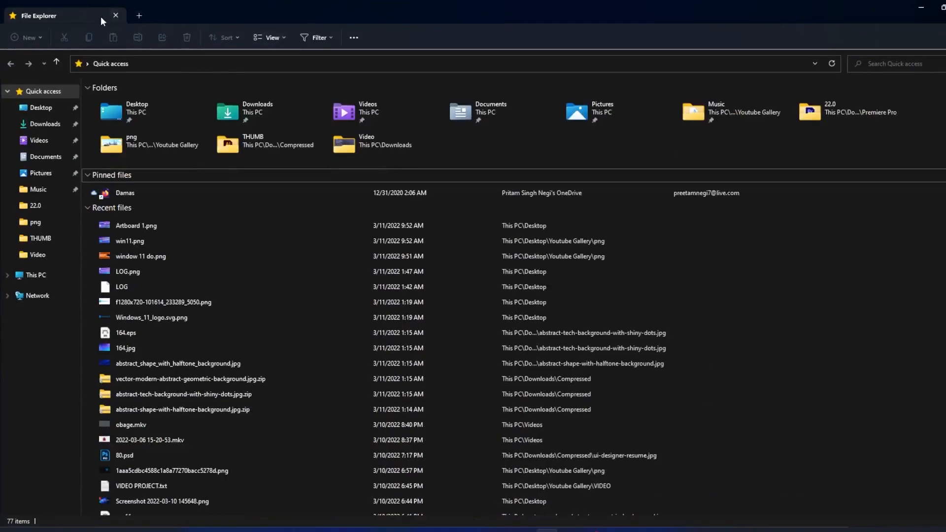
Add a second Quick access tab in the restarted File Explorer window
click(261, 16)
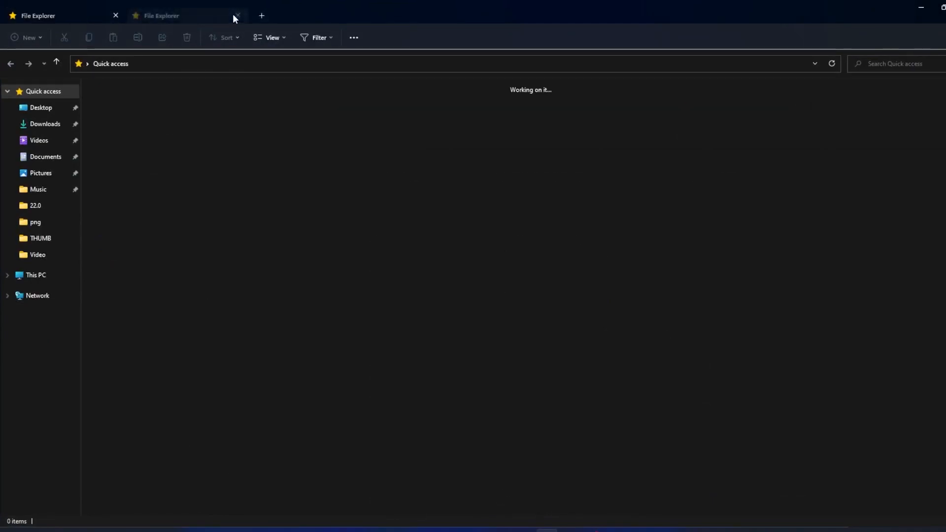